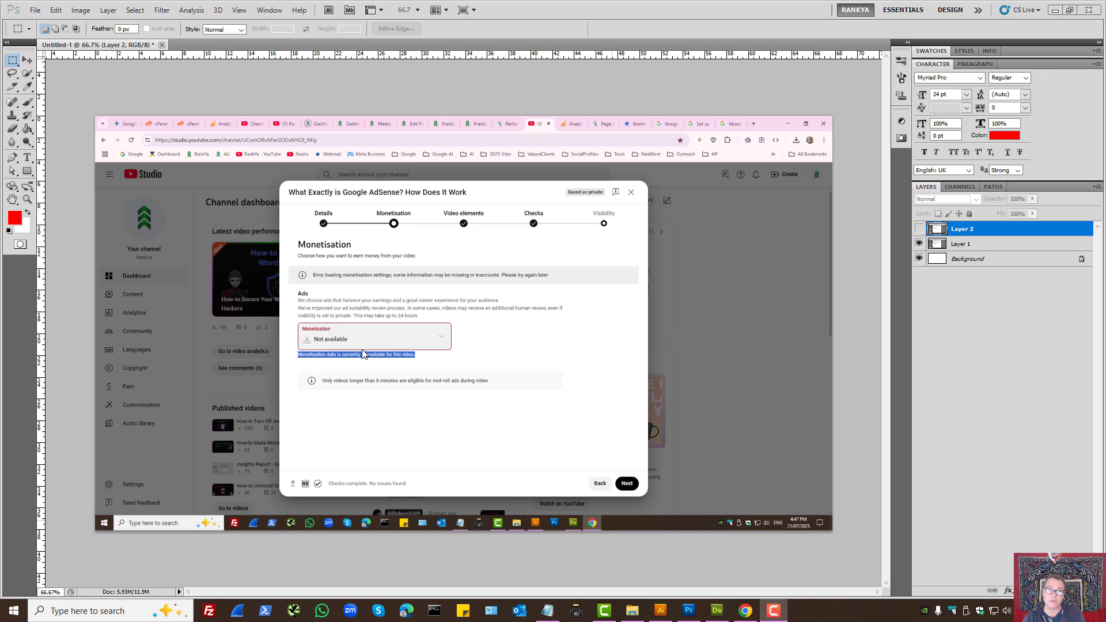
mouse_move(402, 365)
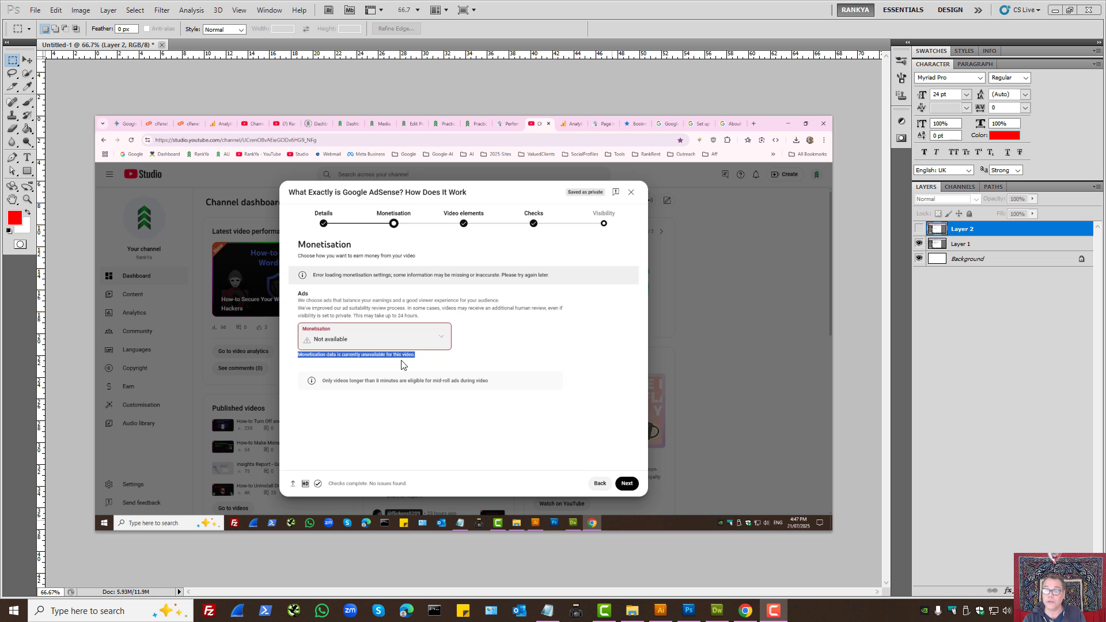
mouse_move(339, 366)
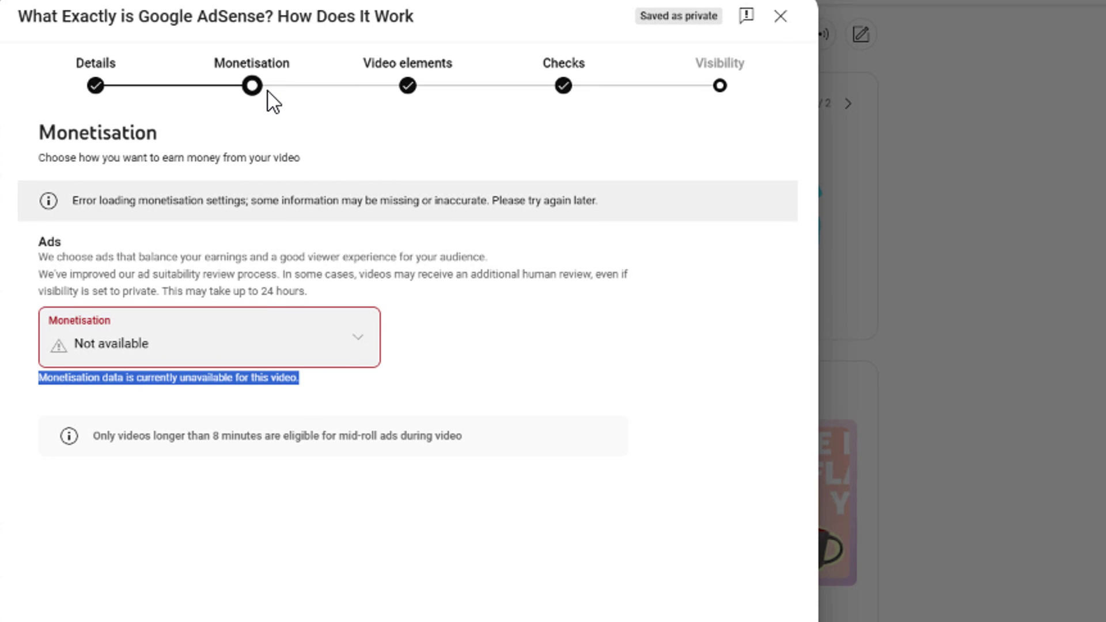
mouse_move(104, 399)
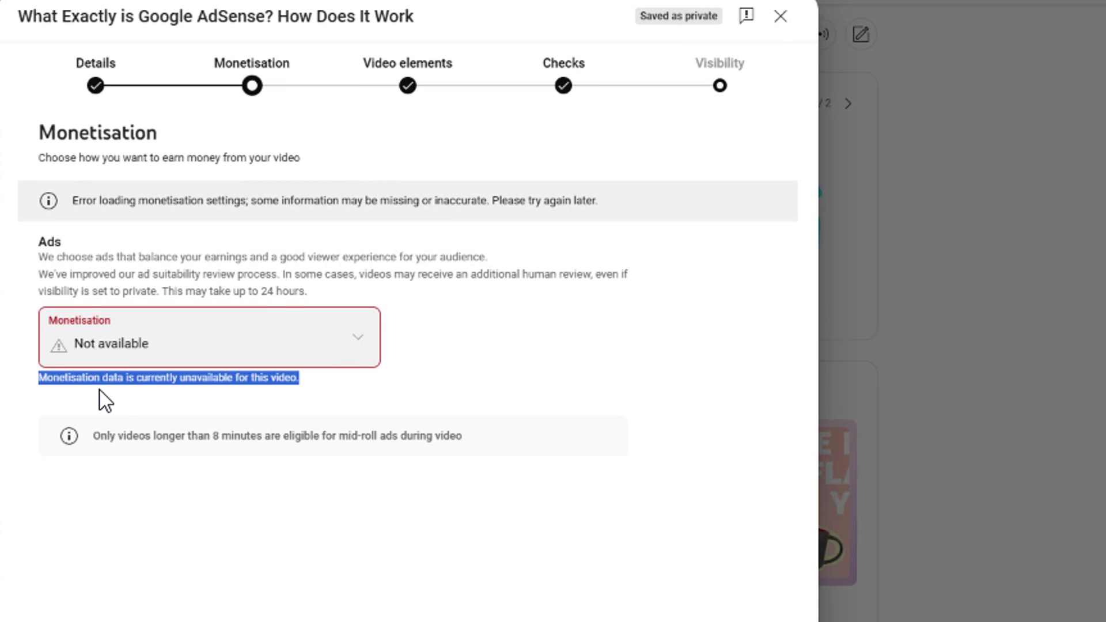
mouse_move(183, 396)
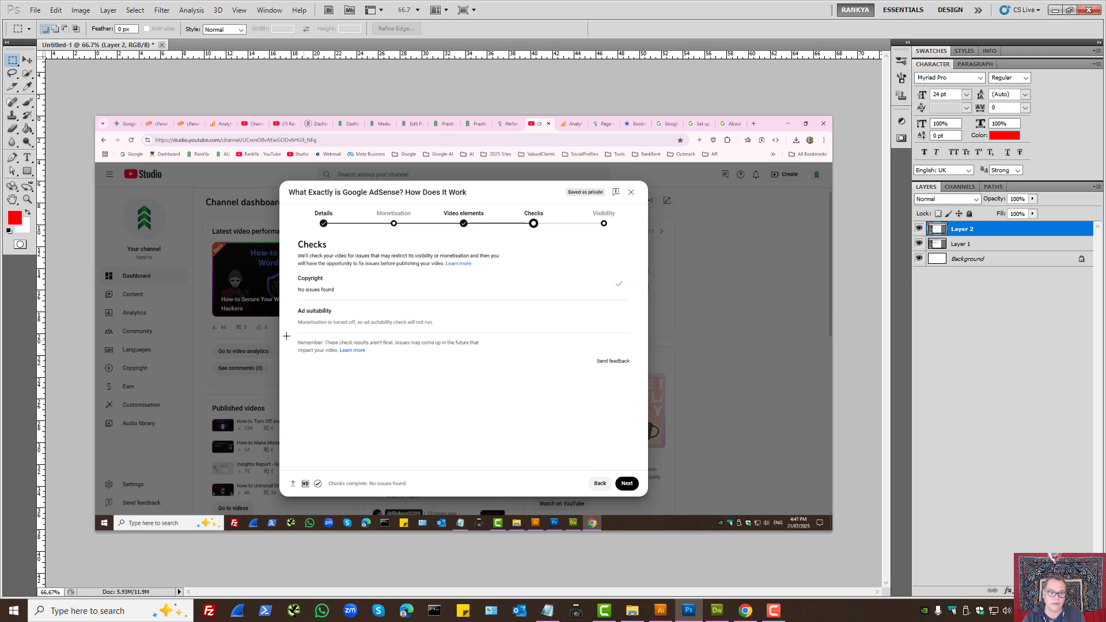
mouse_move(355, 327)
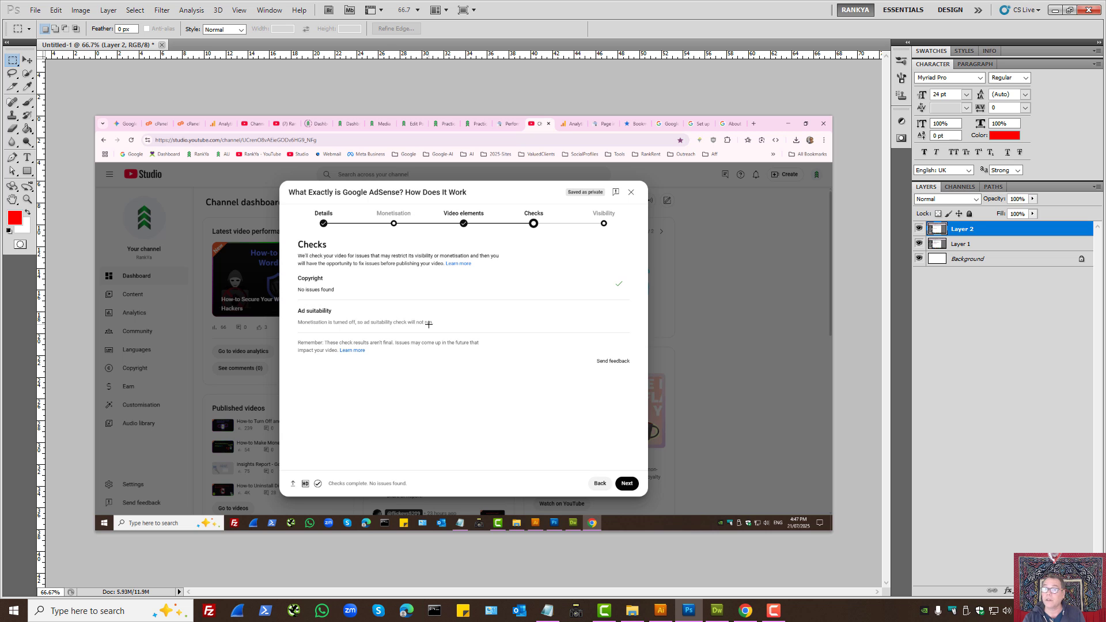
mouse_move(748, 410)
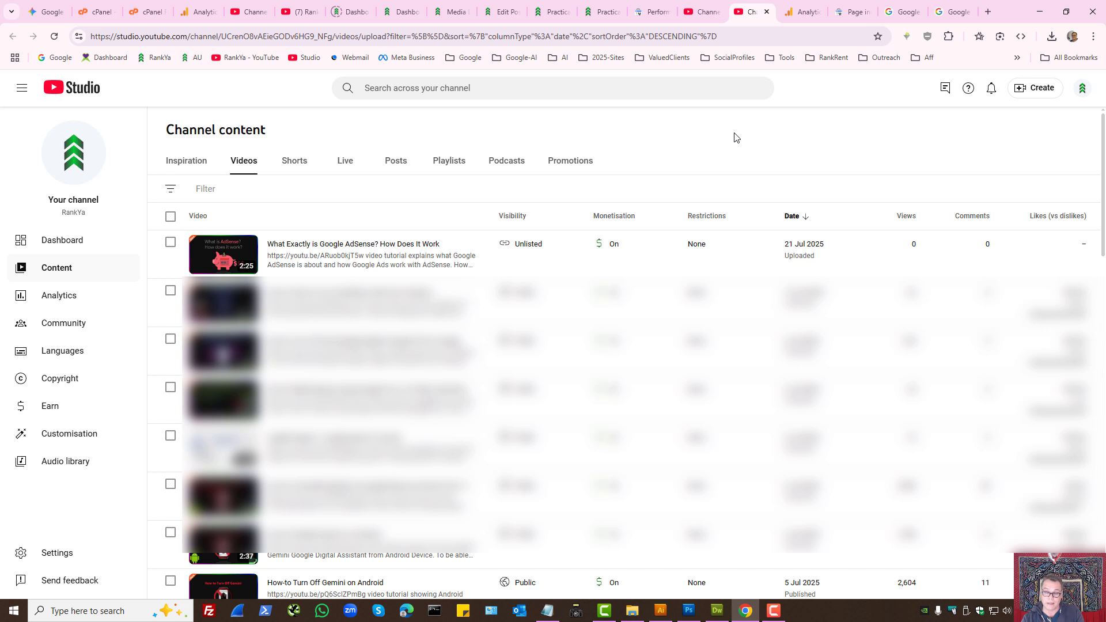
mouse_move(703, 166)
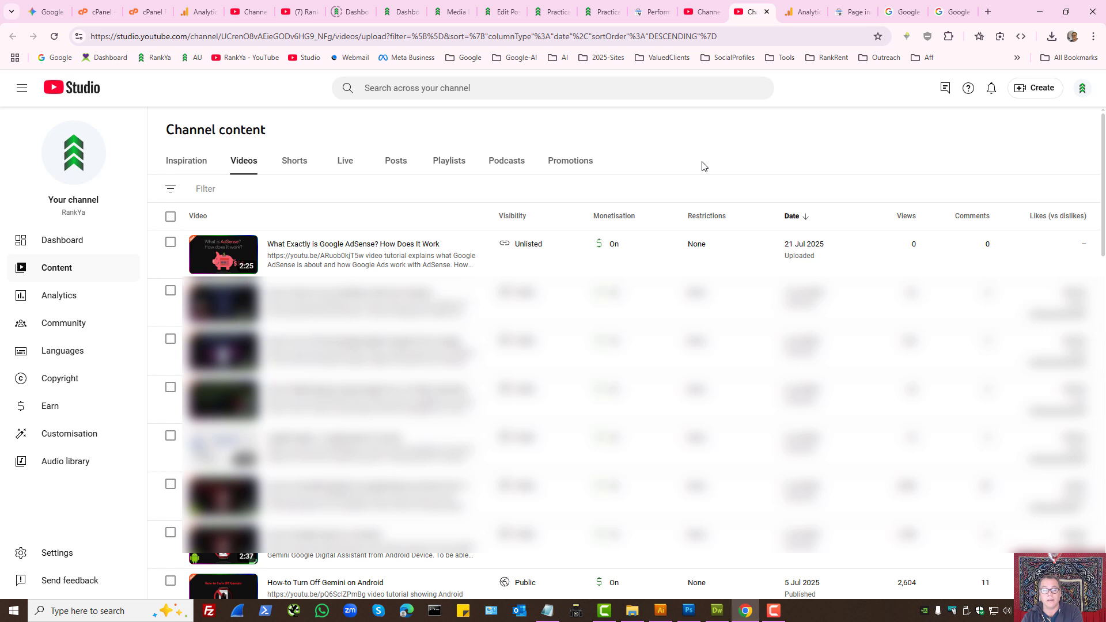
mouse_move(691, 173)
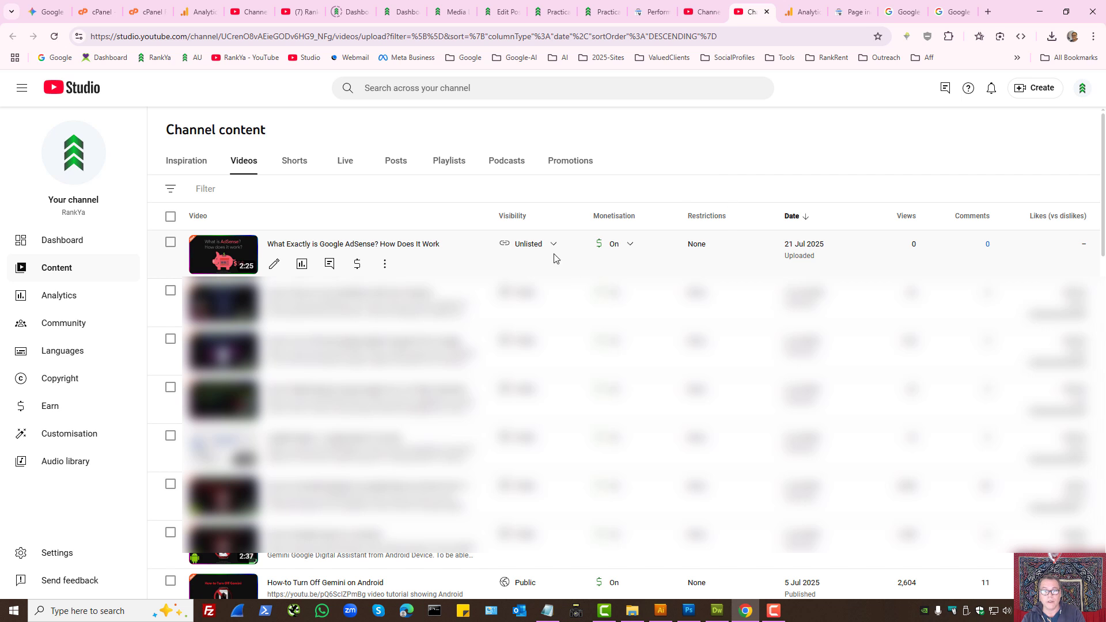
Publish the AdSense video as Public, then go to the channel's YouTube homepage.
click(528, 243)
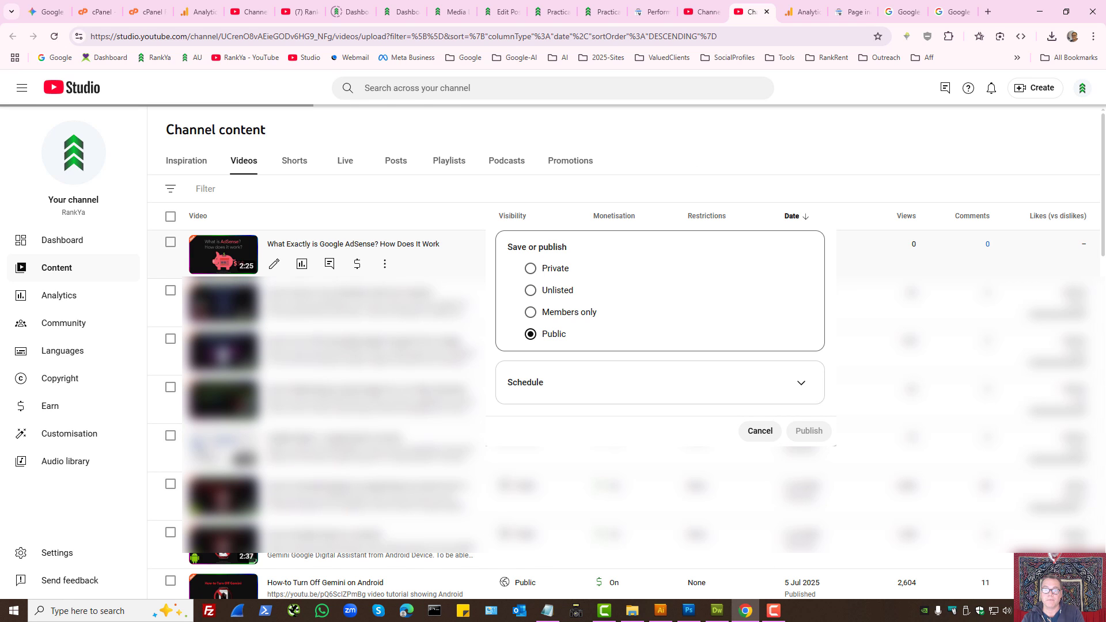
click(808, 430)
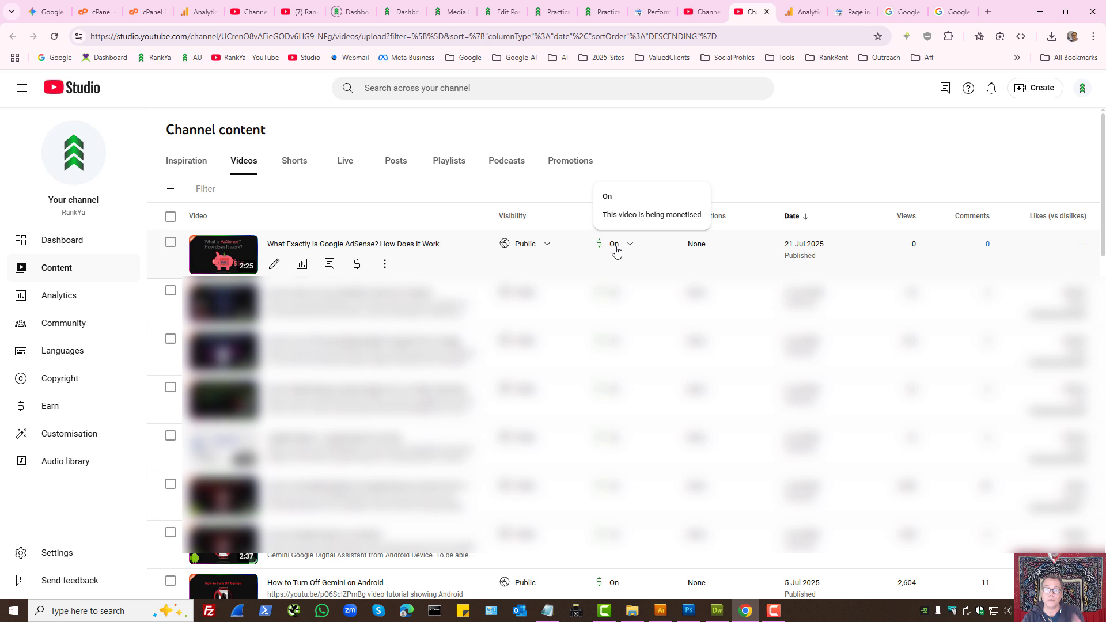
click(351, 12)
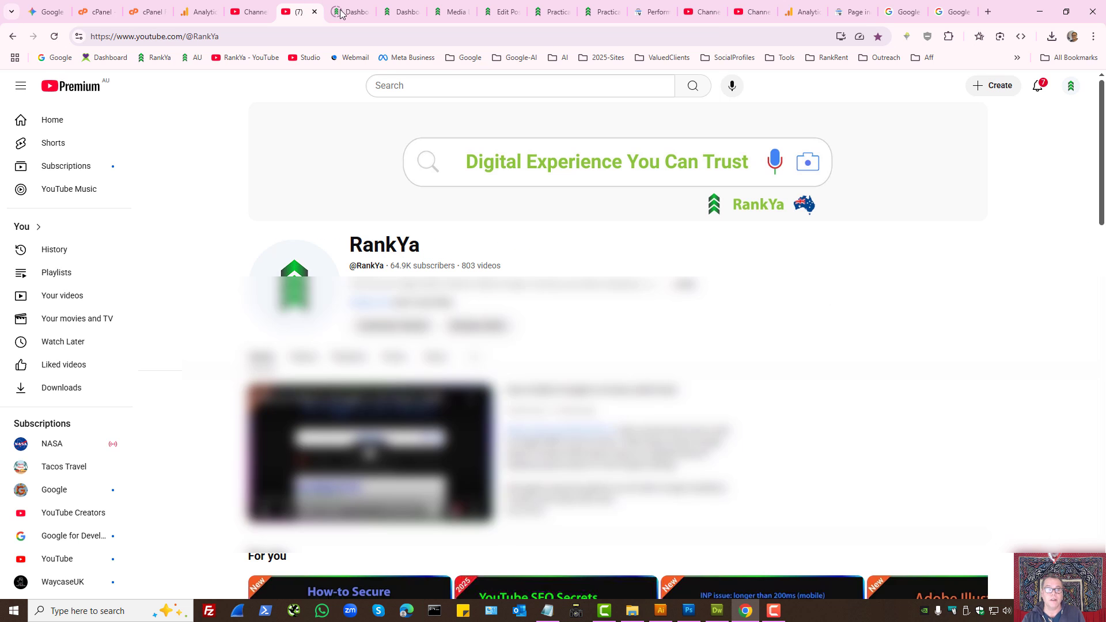